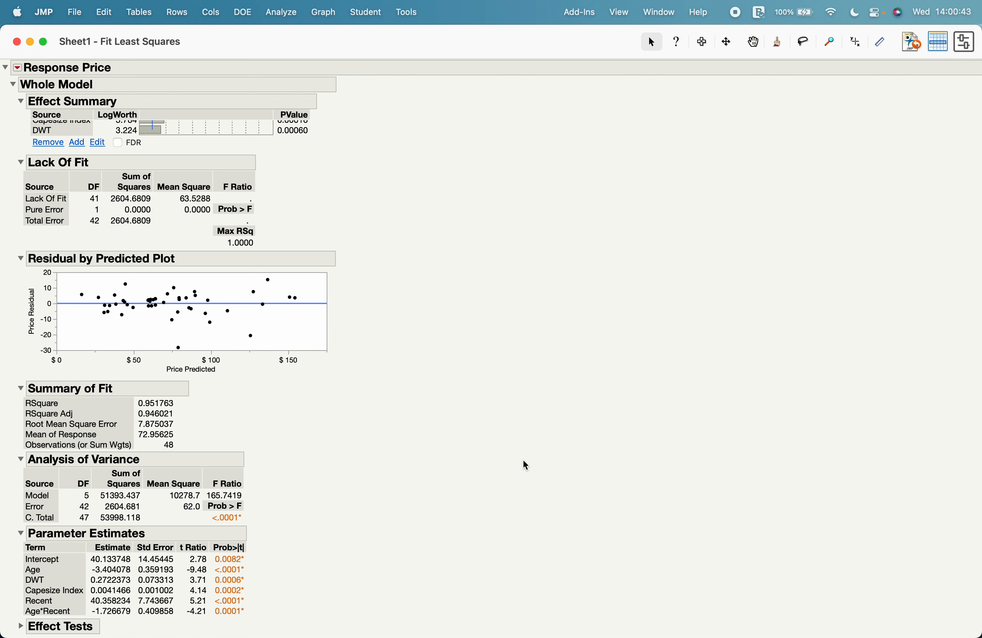
mouse_move(217, 212)
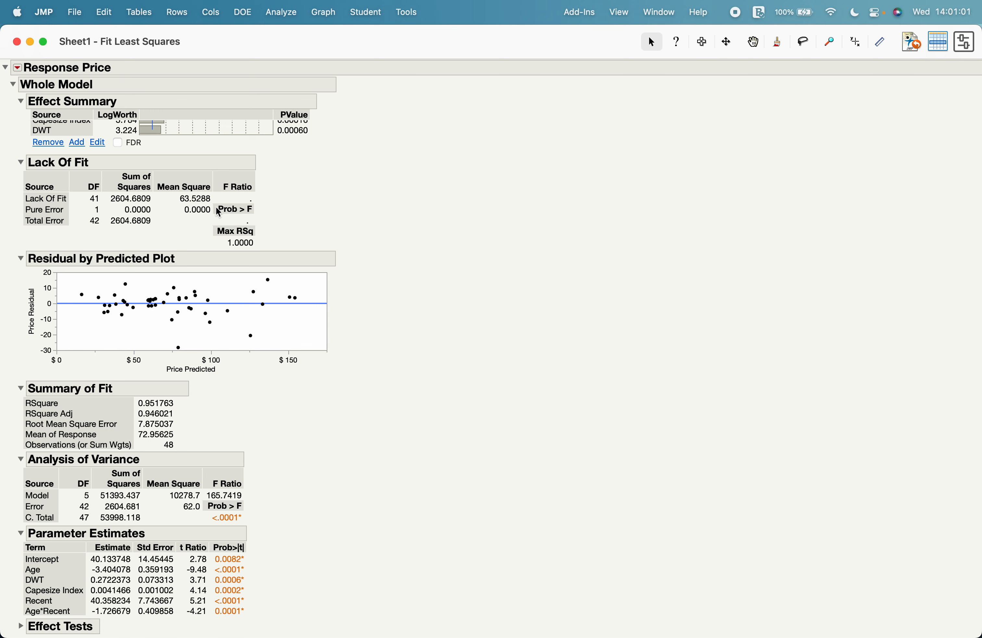
mouse_move(17, 72)
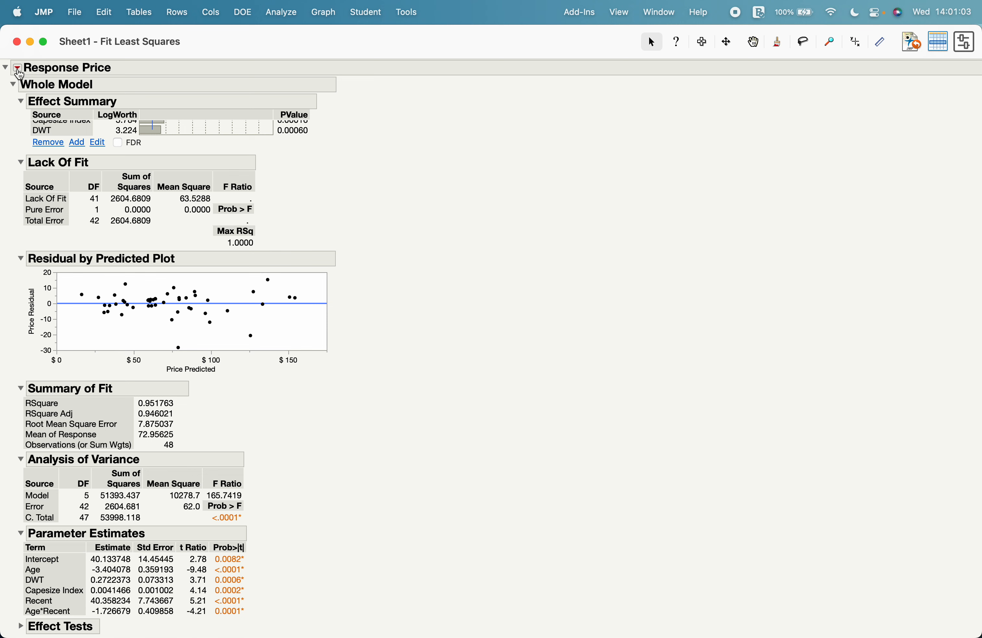
Step: Save the Price model's studentized residuals as a Studentized Resid Price column
click(17, 68)
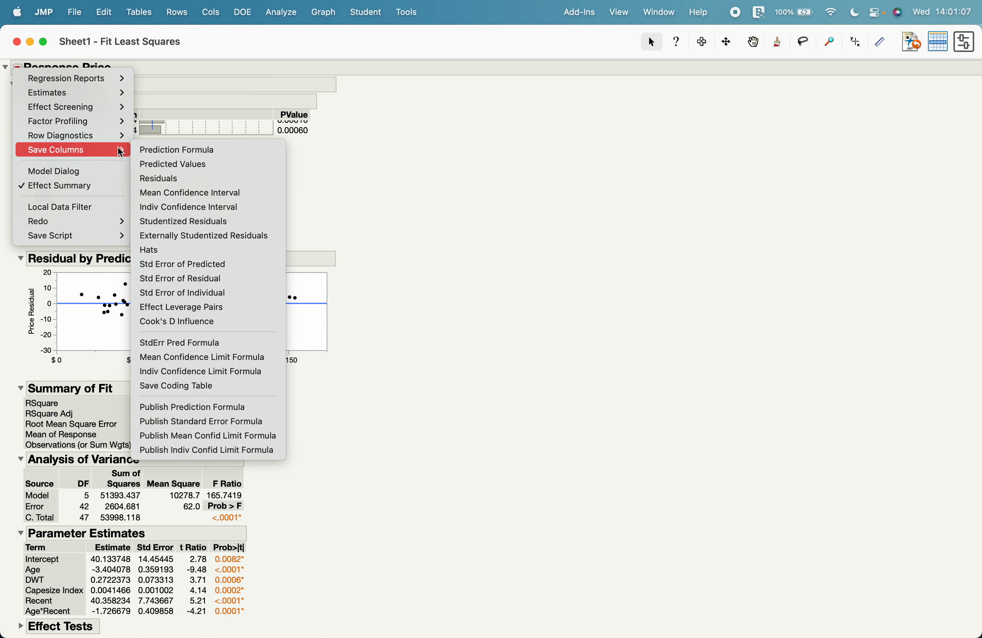
mouse_move(209, 221)
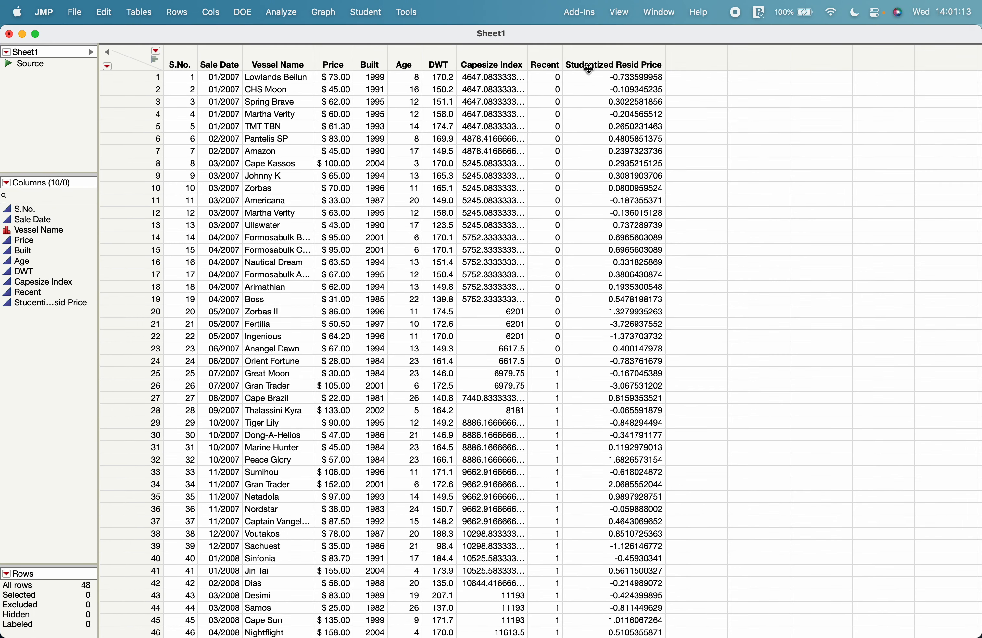
mouse_move(618, 102)
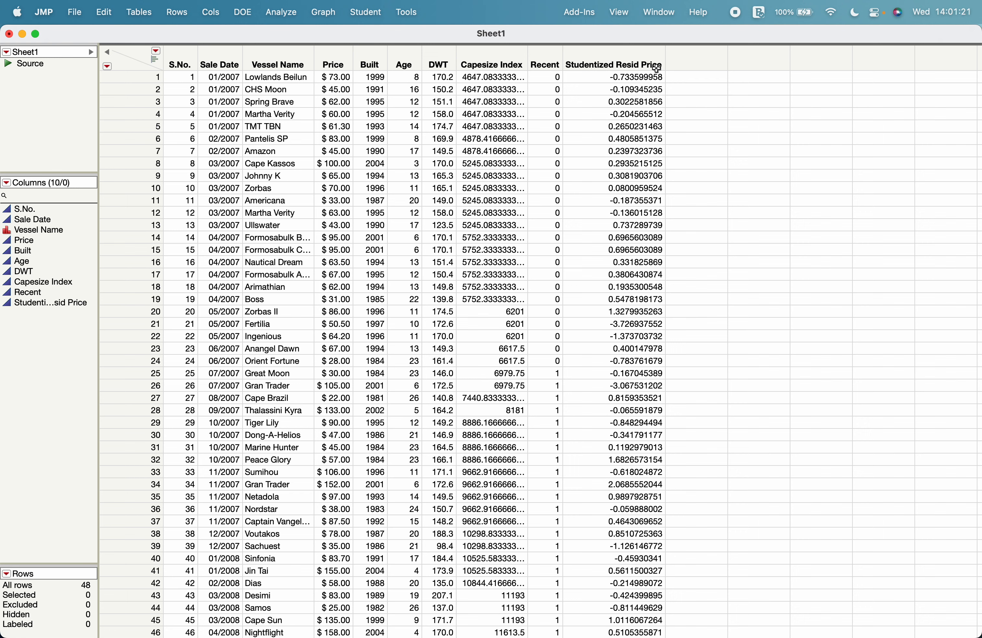
mouse_move(622, 177)
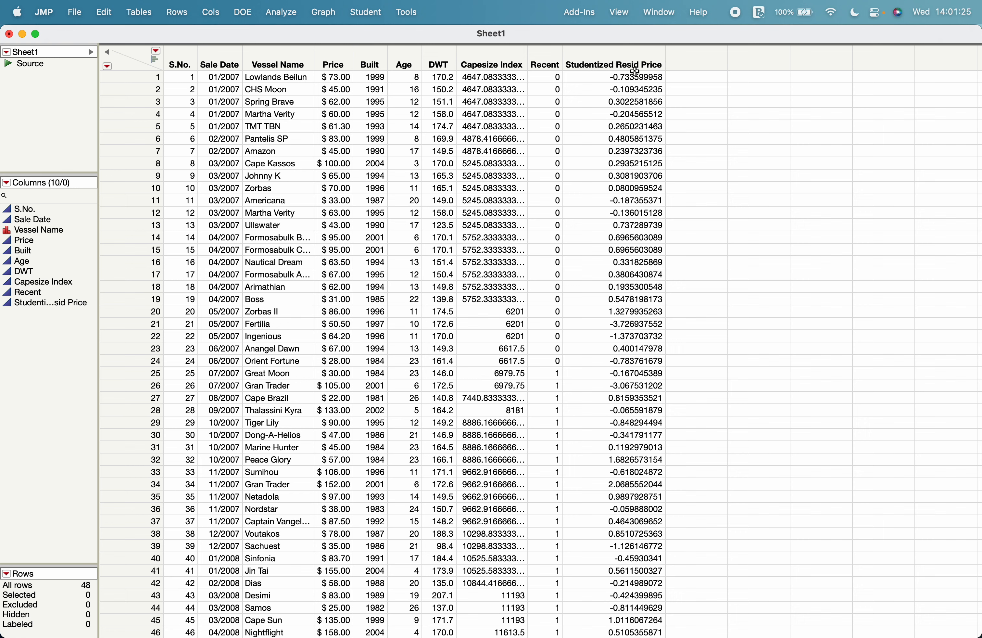
mouse_move(419, 300)
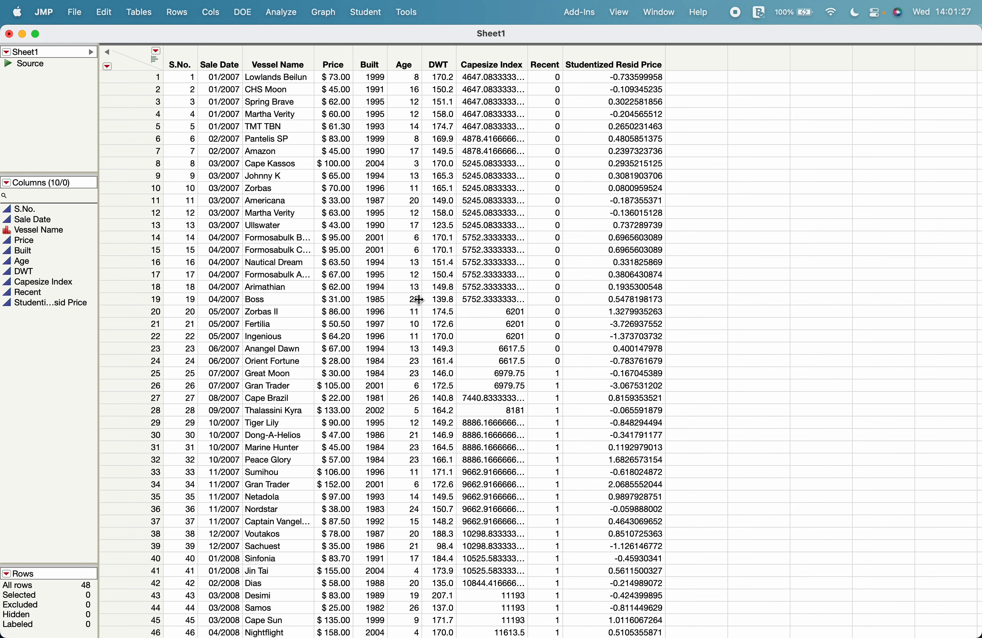
Step: Run a Distribution analysis with Studentized Resid Price as the Y column
click(281, 12)
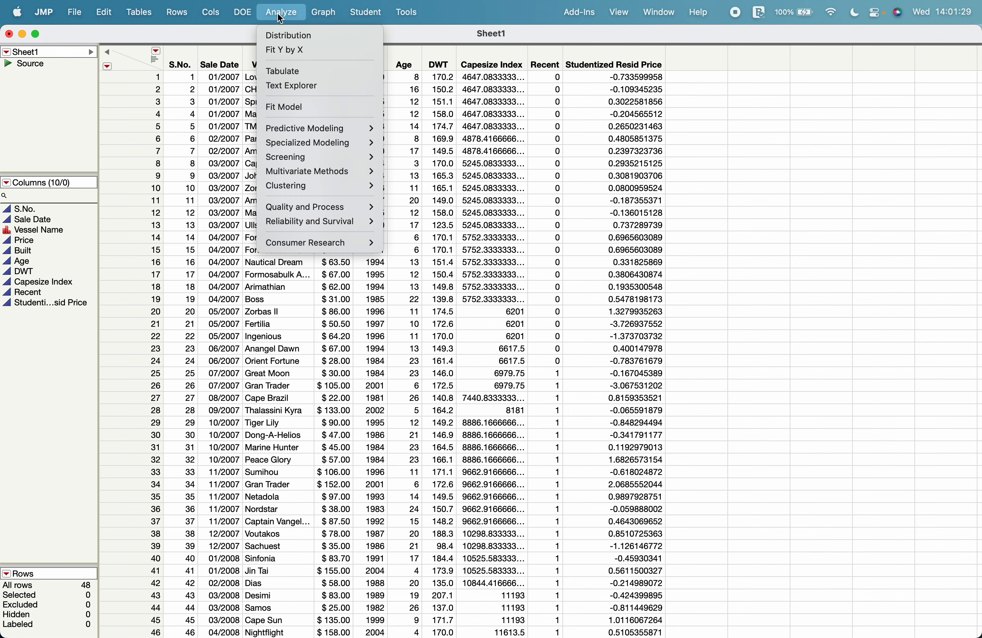
mouse_move(288, 35)
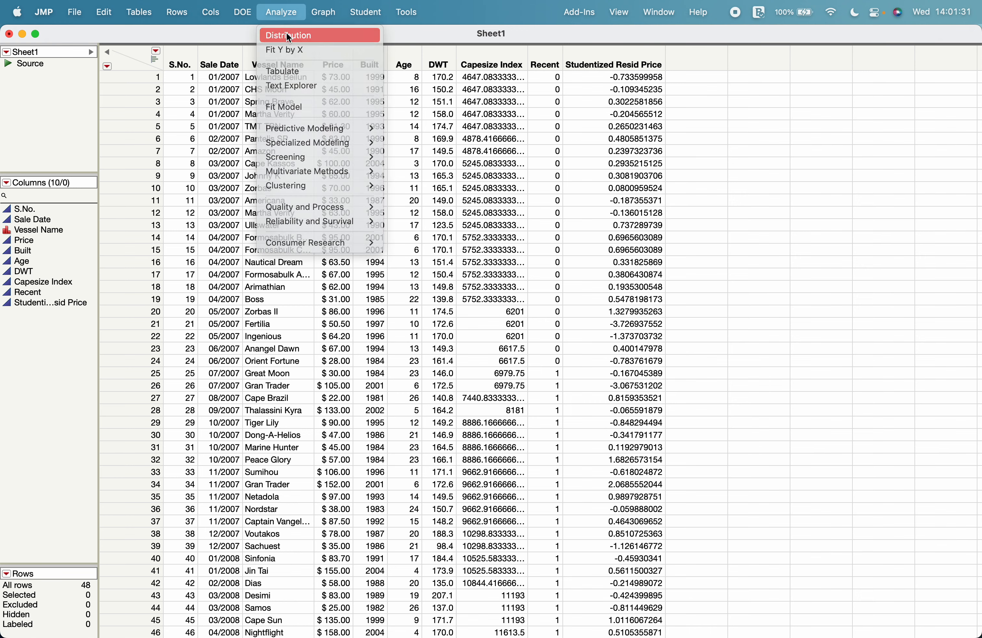
click(286, 34)
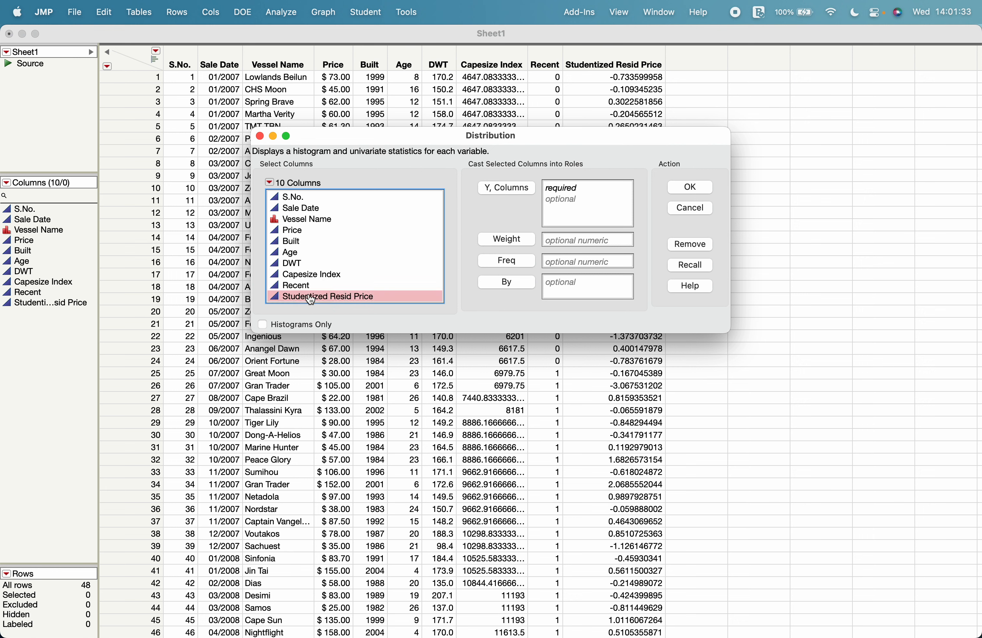
mouse_move(530, 199)
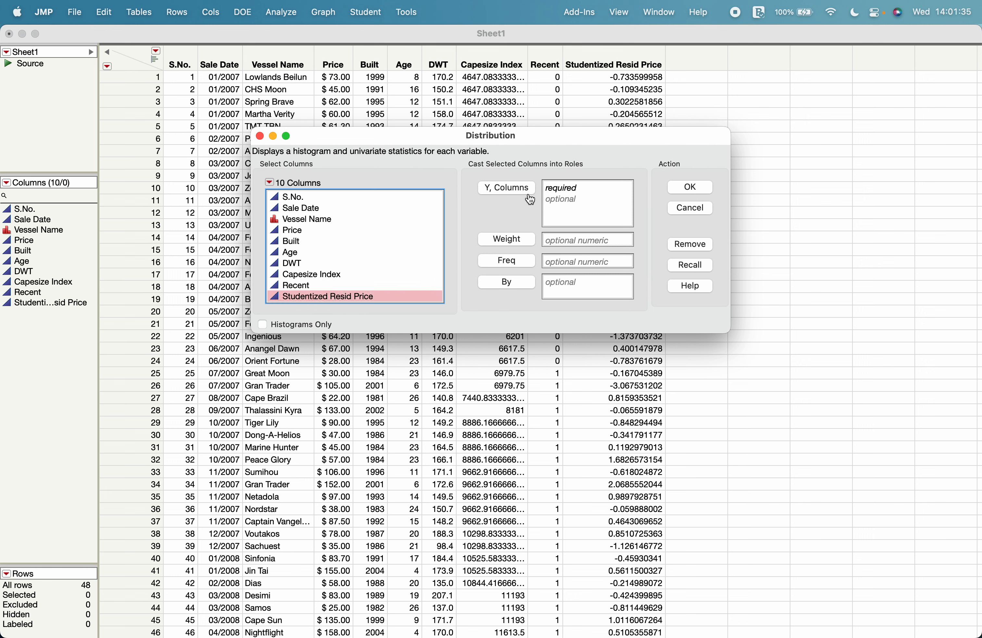
click(505, 187)
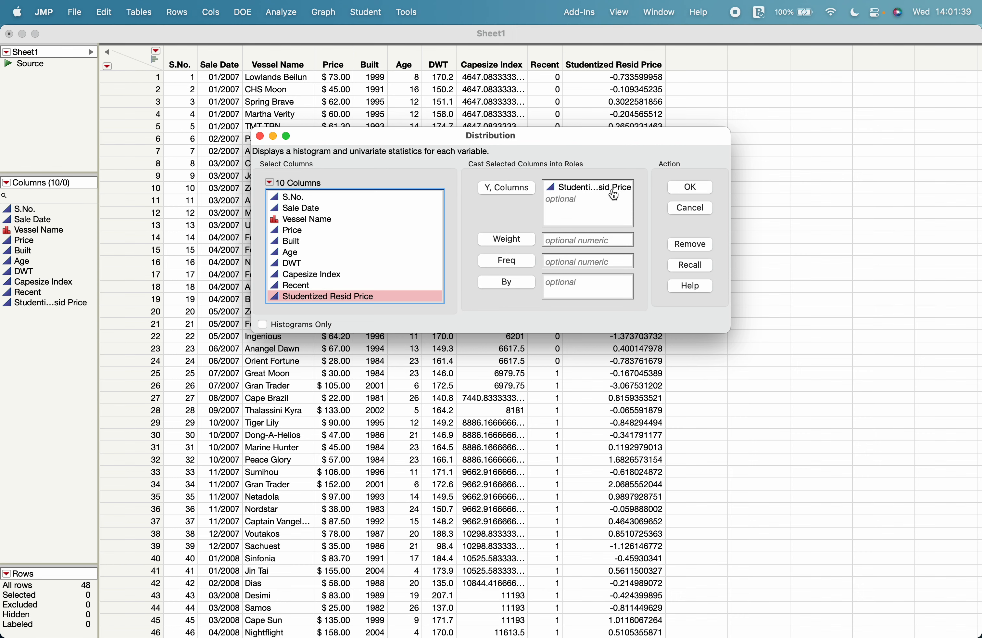
click(689, 187)
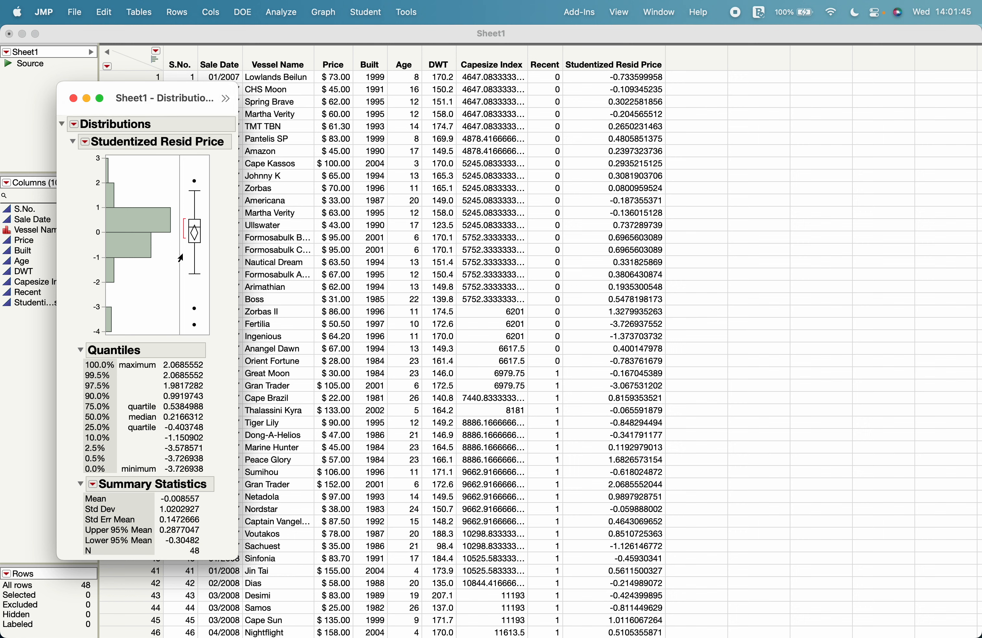
mouse_move(116, 177)
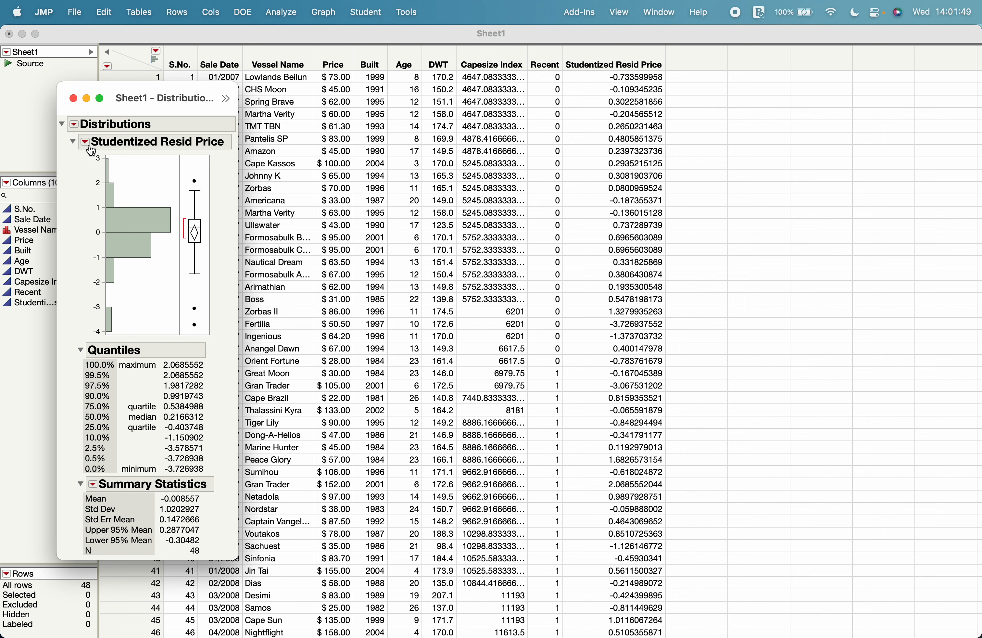
Step: Fit a normal distribution to Studentized Resid Price (μ ≈ -0.009, σ ≈ 1.02)
click(87, 142)
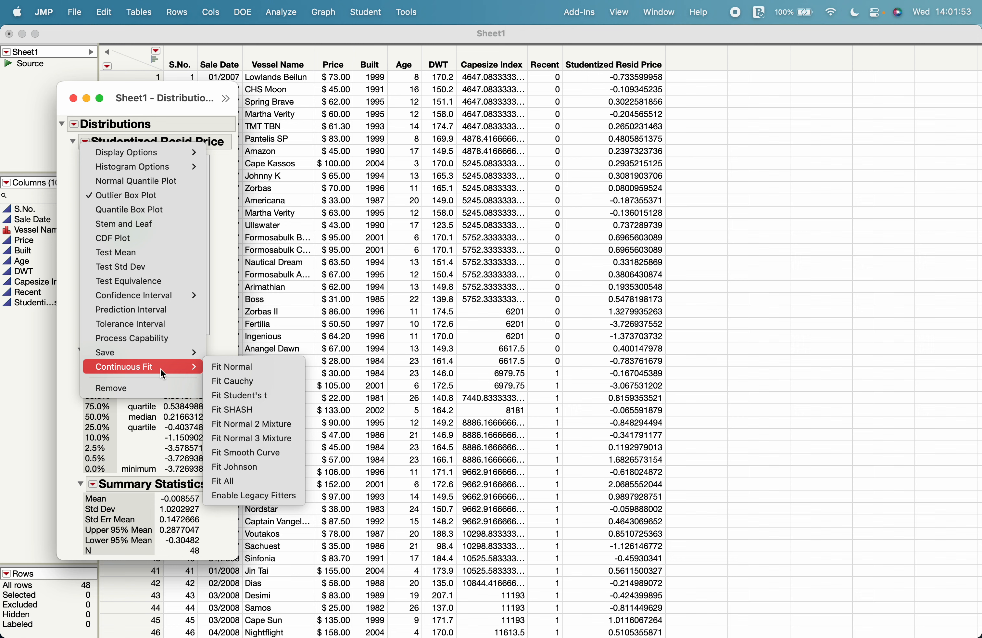
mouse_move(236, 366)
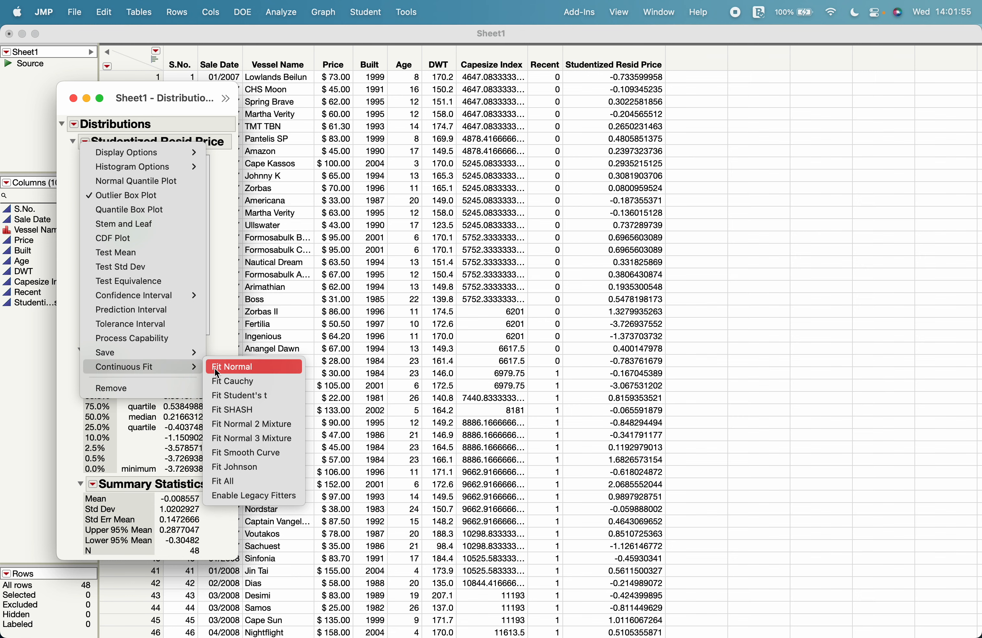
click(236, 365)
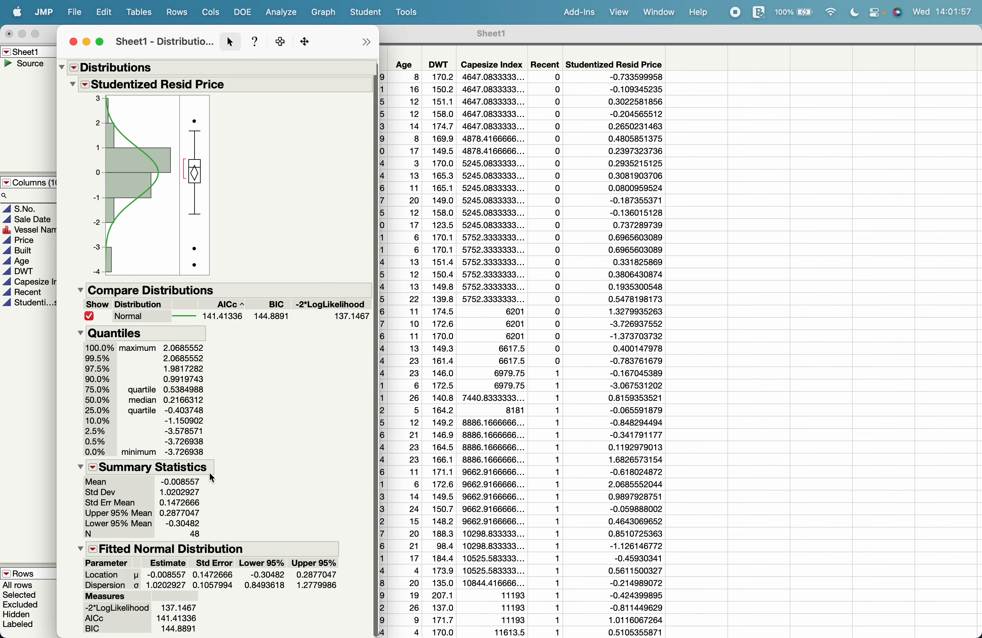
mouse_move(139, 588)
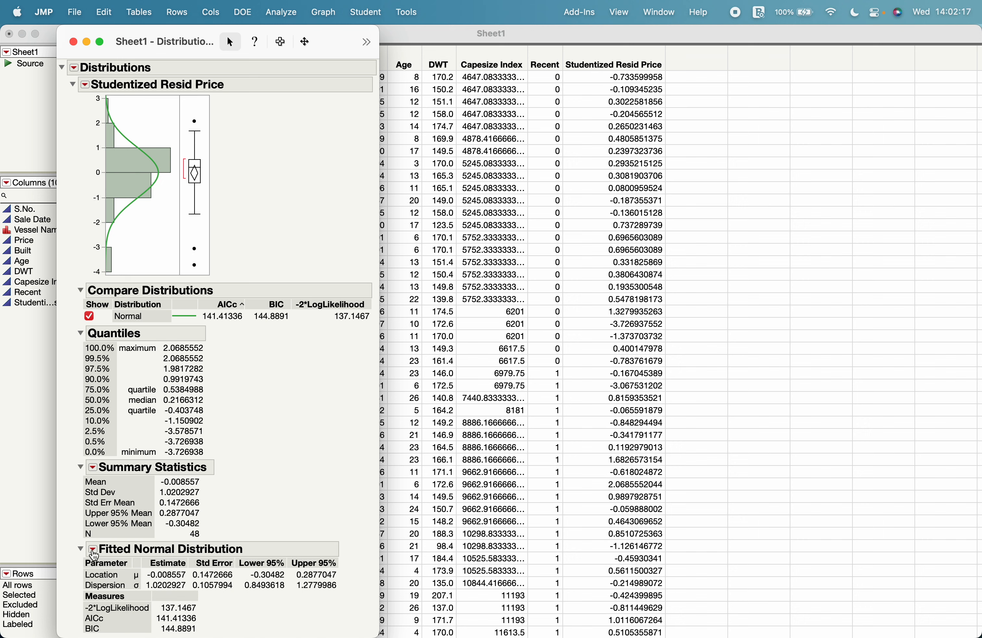
click(92, 549)
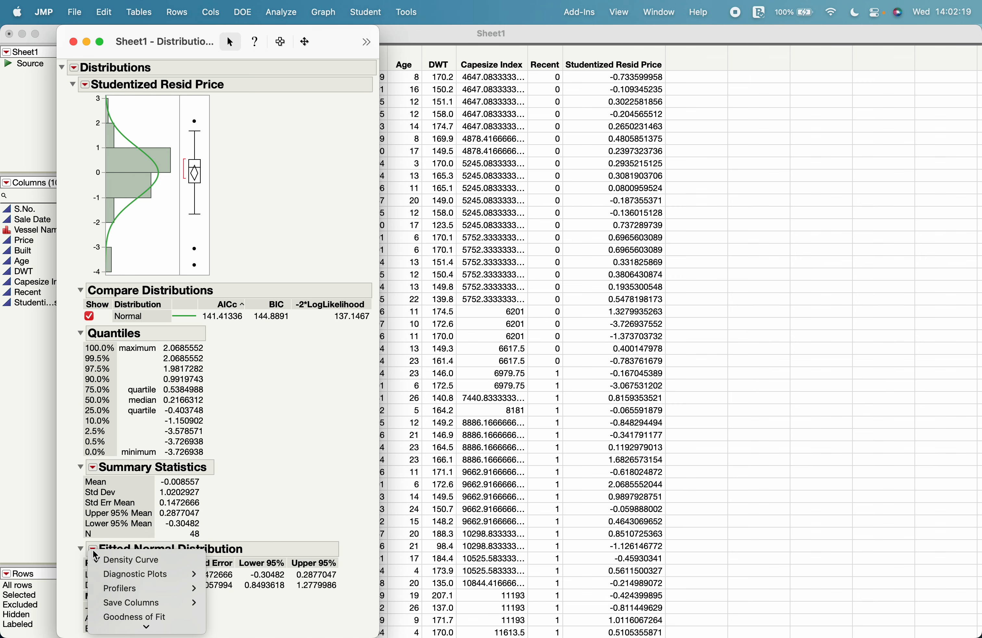
mouse_move(156, 616)
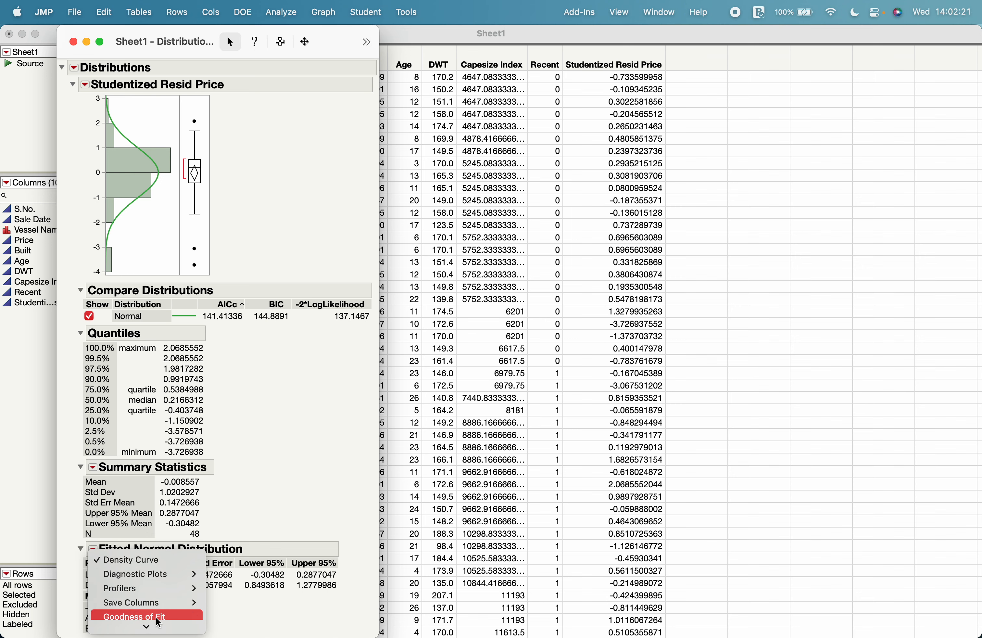
click(131, 615)
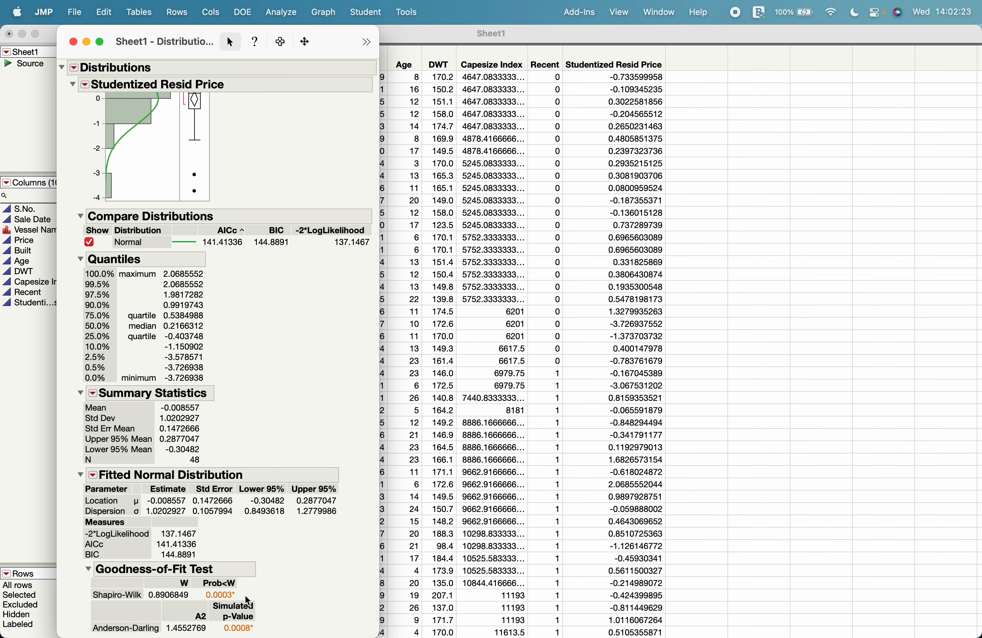
mouse_move(105, 612)
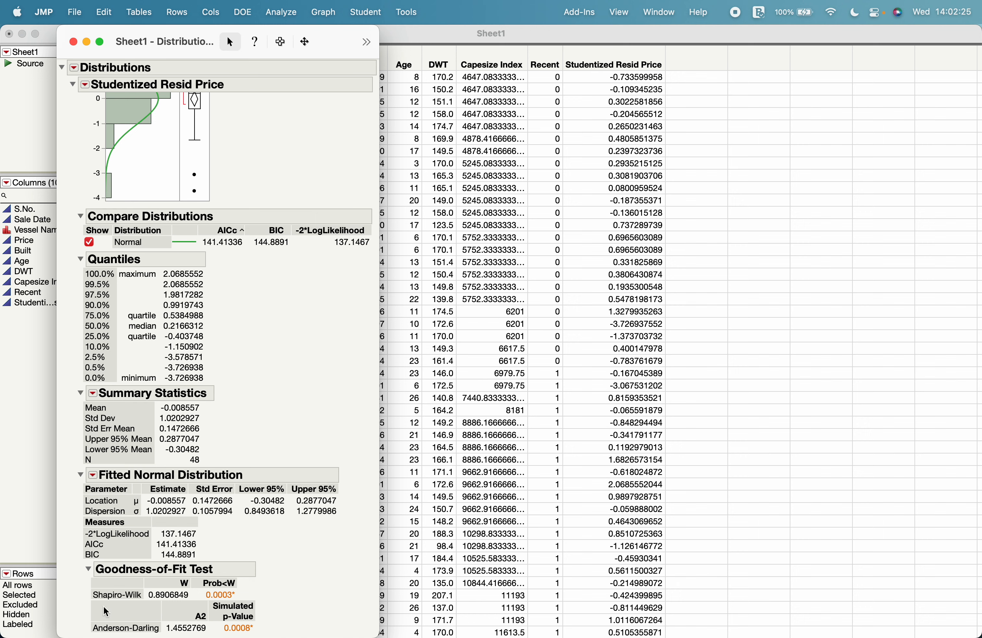
mouse_move(148, 606)
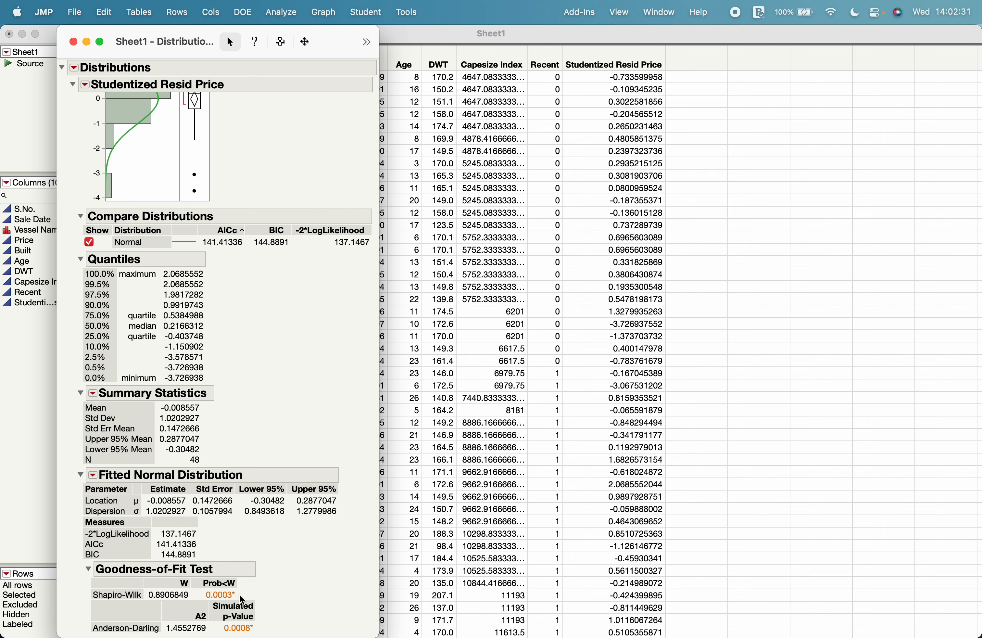
mouse_move(247, 597)
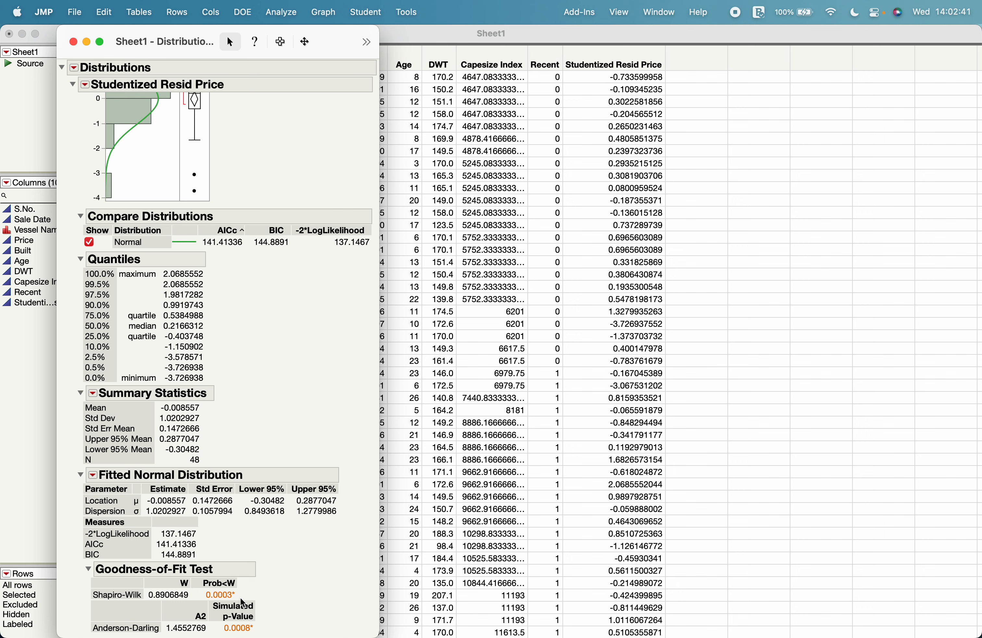
mouse_move(241, 337)
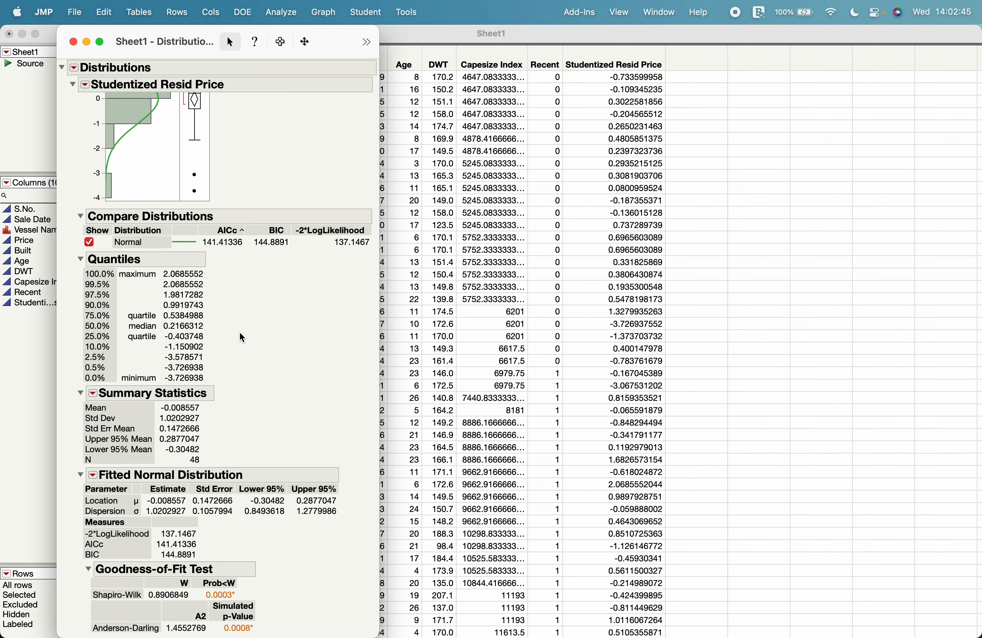
mouse_move(335, 41)
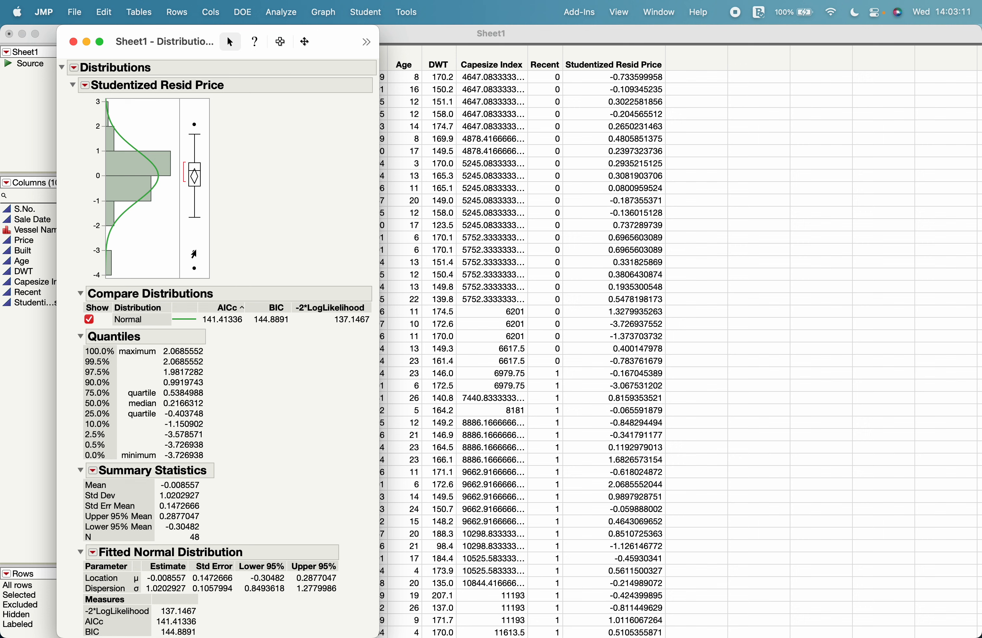
mouse_move(208, 146)
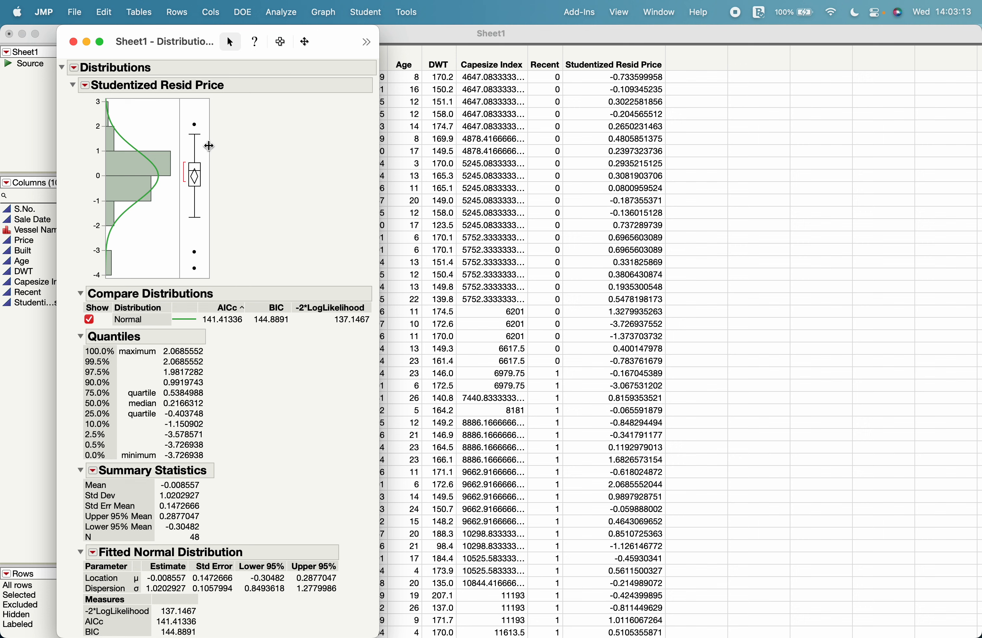
mouse_move(206, 131)
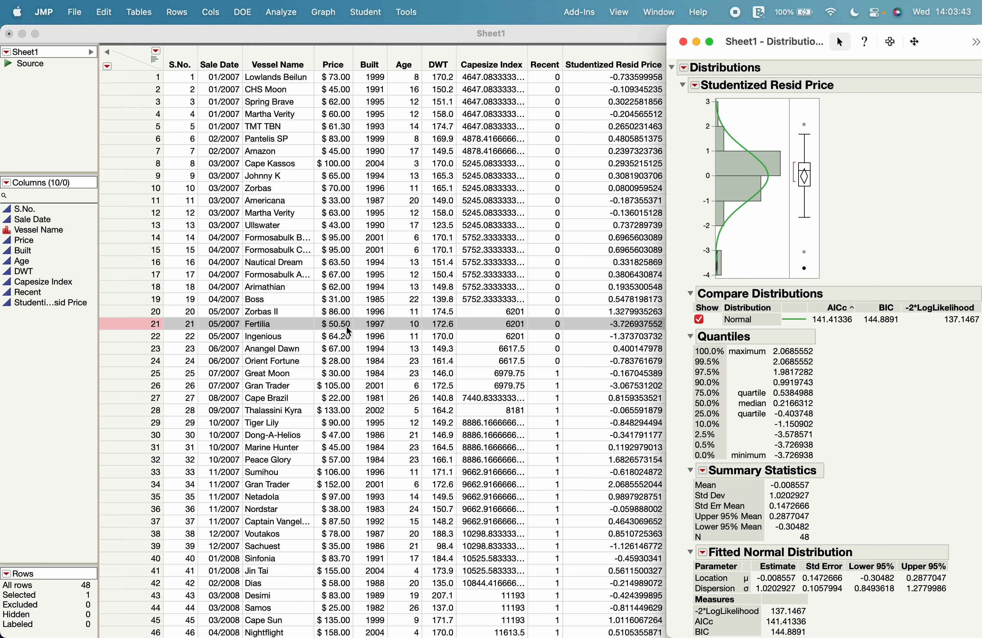
mouse_move(332, 328)
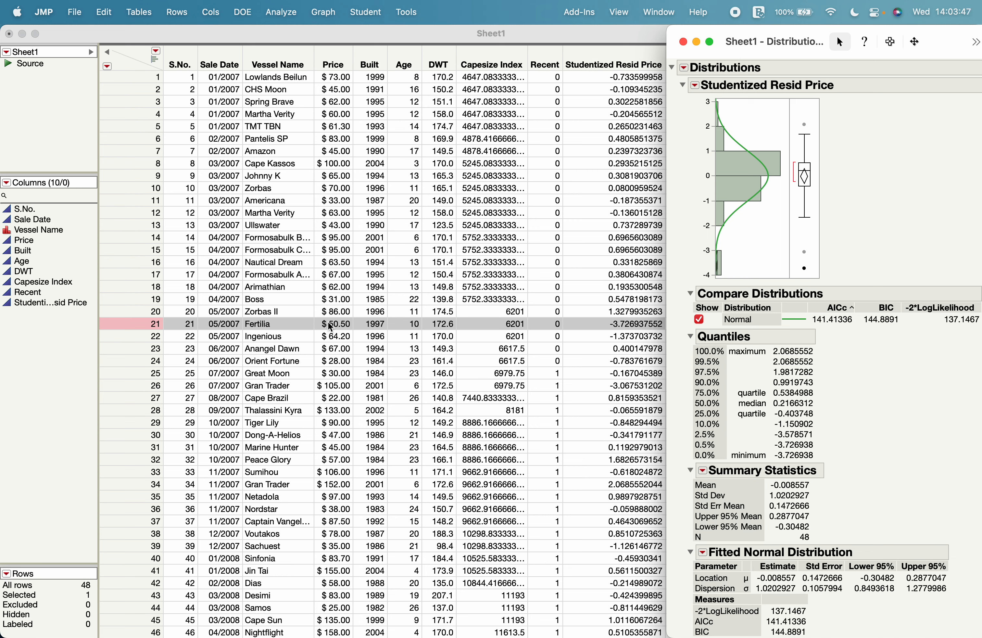
mouse_move(838, 293)
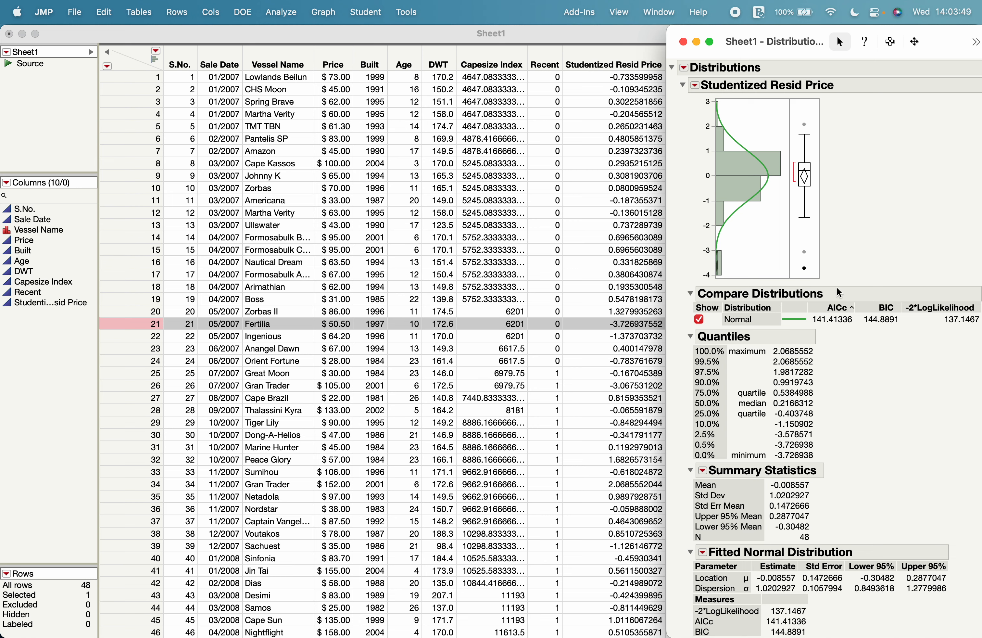
mouse_move(838, 290)
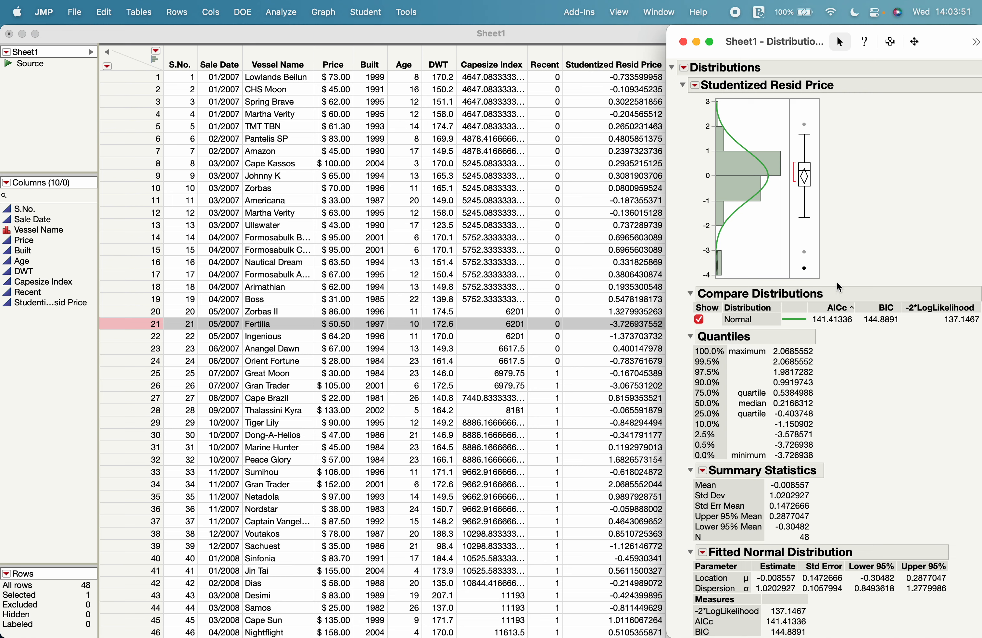
mouse_move(805, 256)
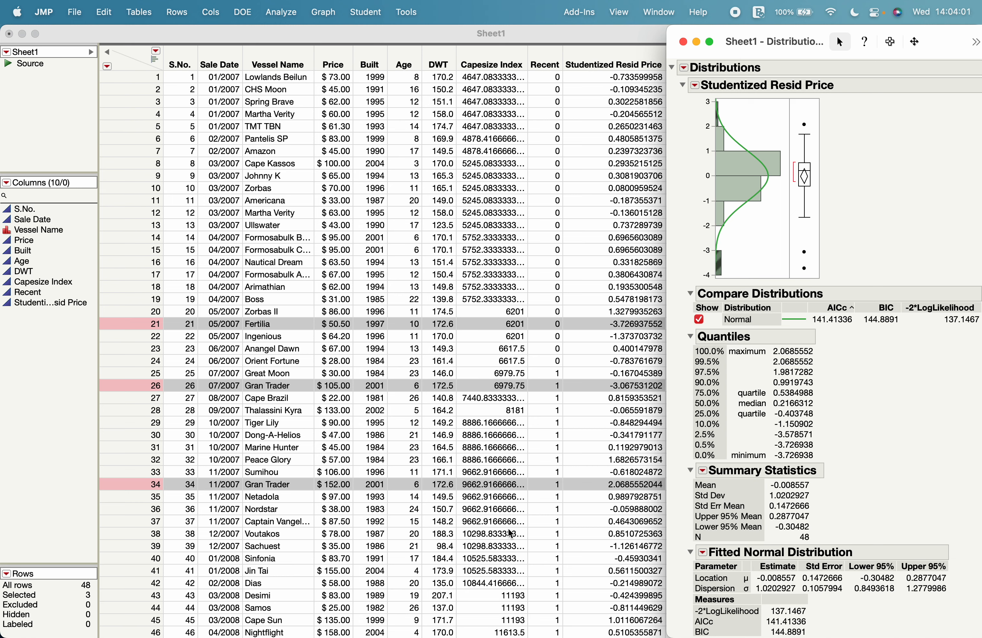
mouse_move(558, 452)
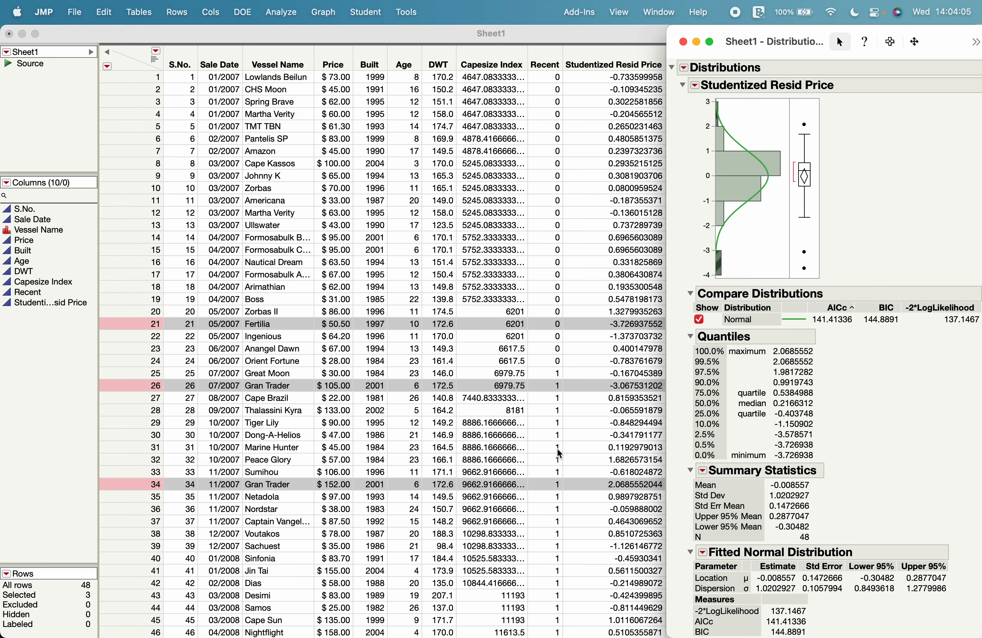
mouse_move(488, 329)
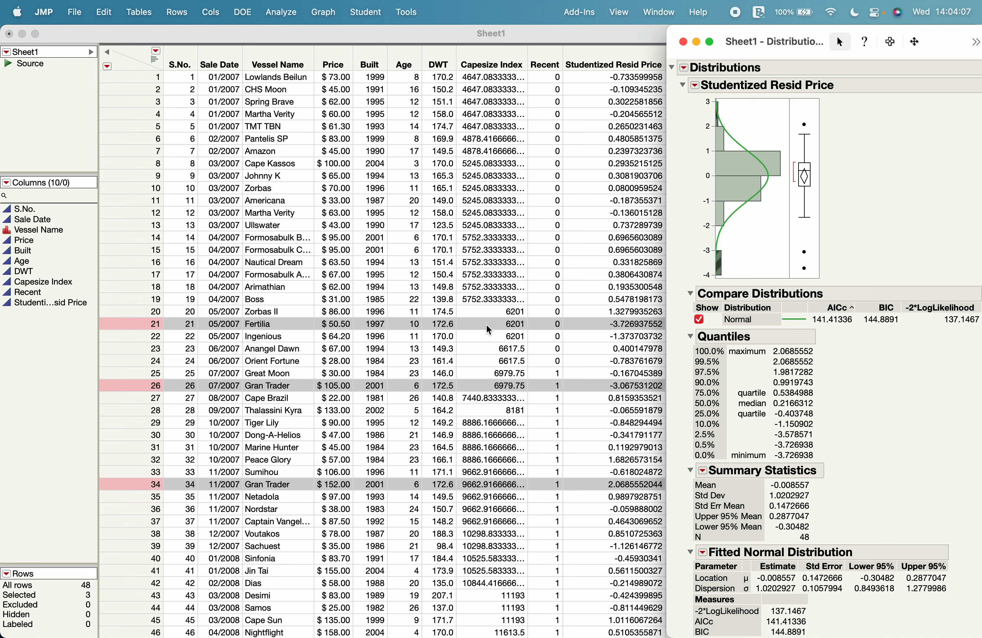
mouse_move(496, 395)
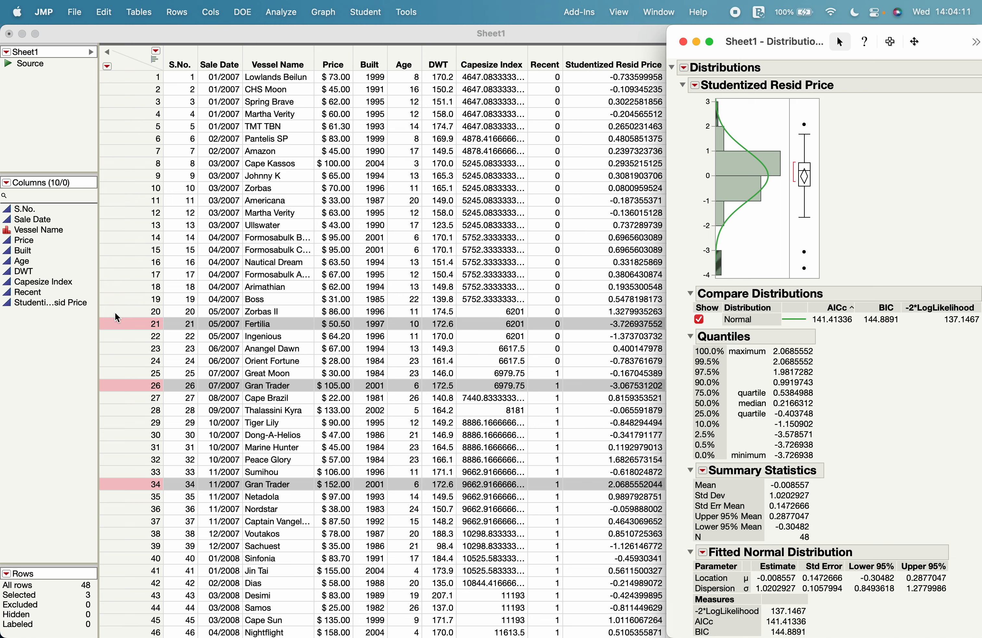
mouse_move(128, 326)
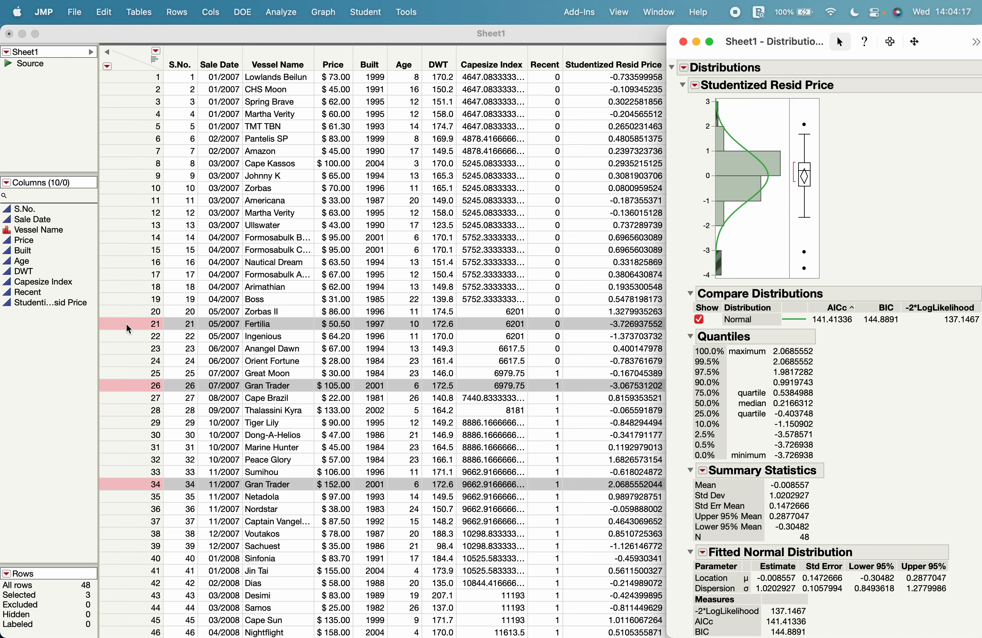
Step: Hide and exclude the selected outlier rows 21, 26 and 34
right_click(128, 324)
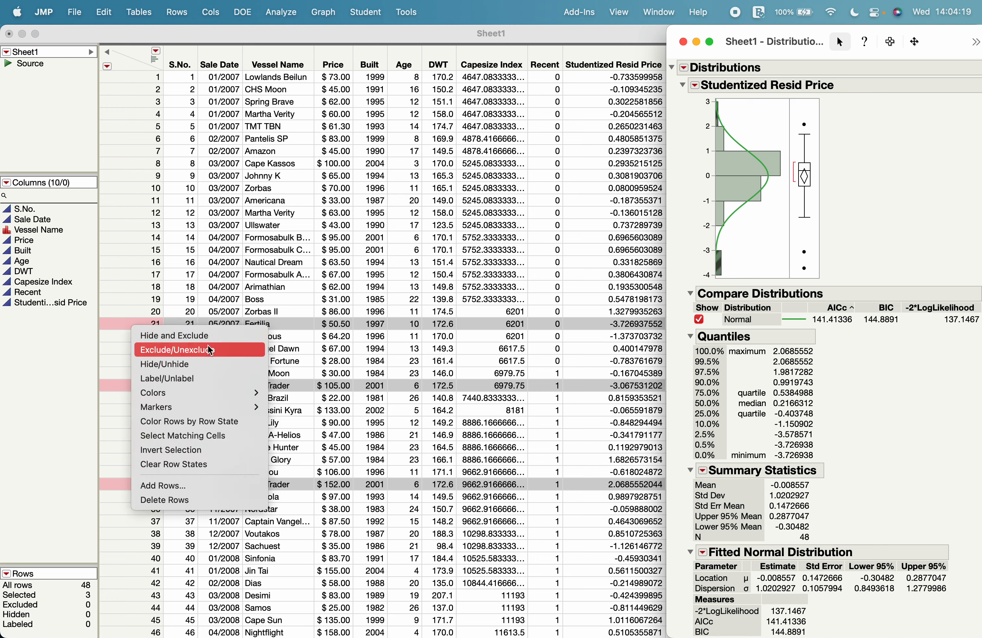
click(190, 349)
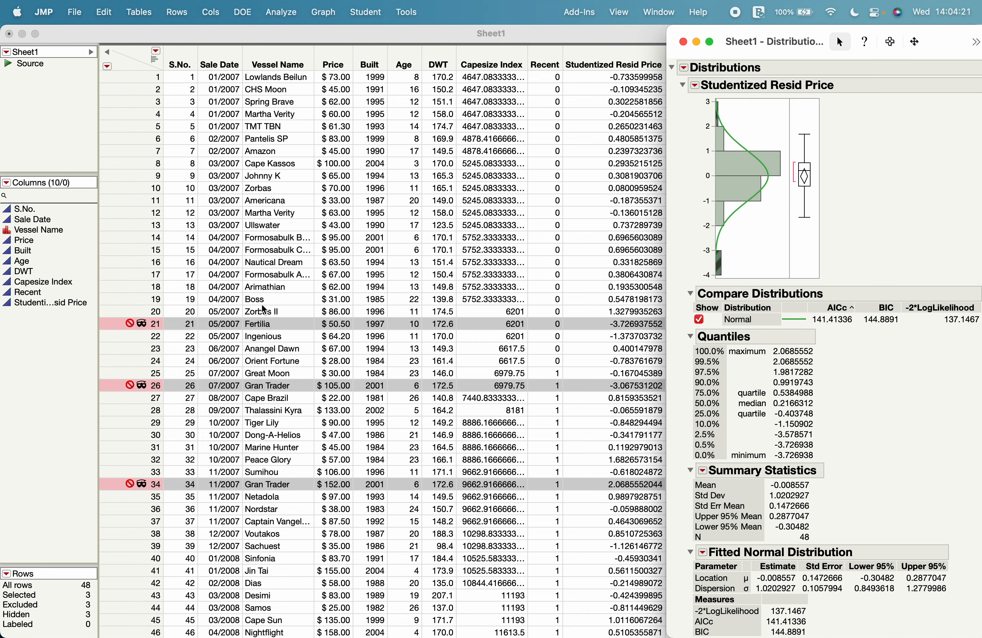
mouse_move(667, 264)
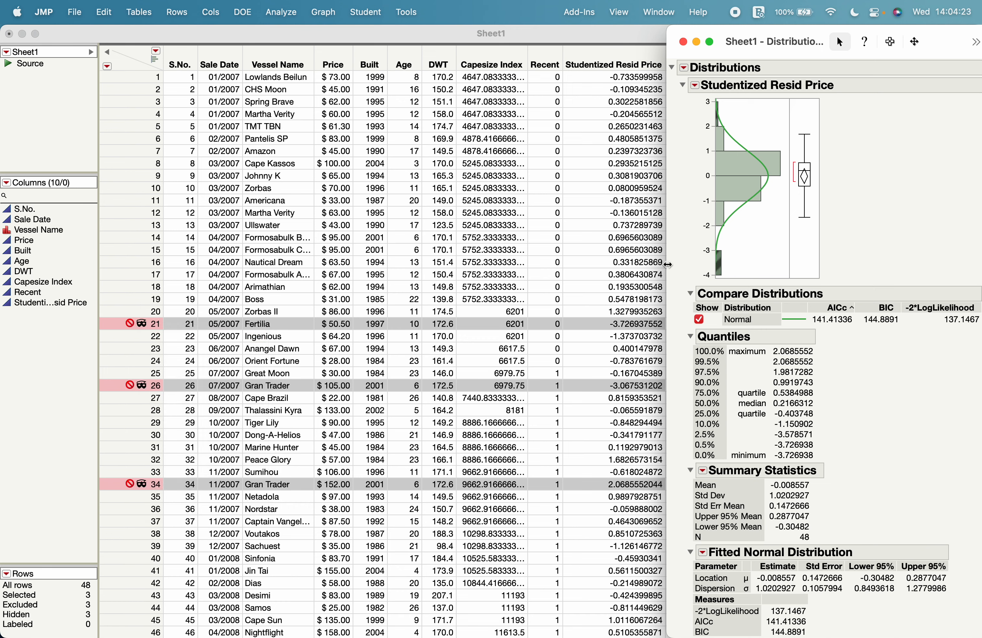
mouse_move(544, 44)
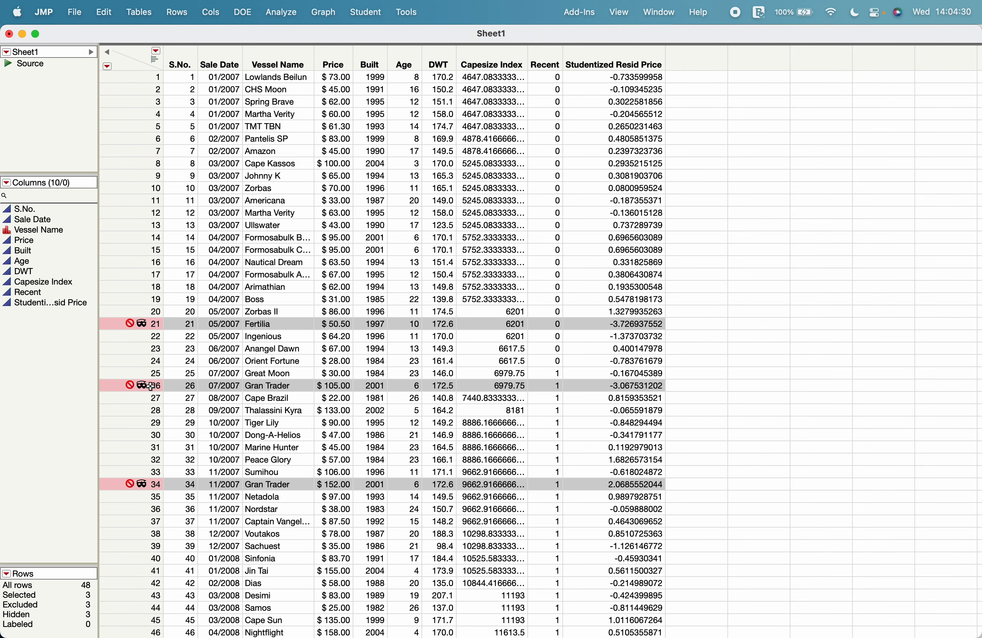
mouse_move(552, 380)
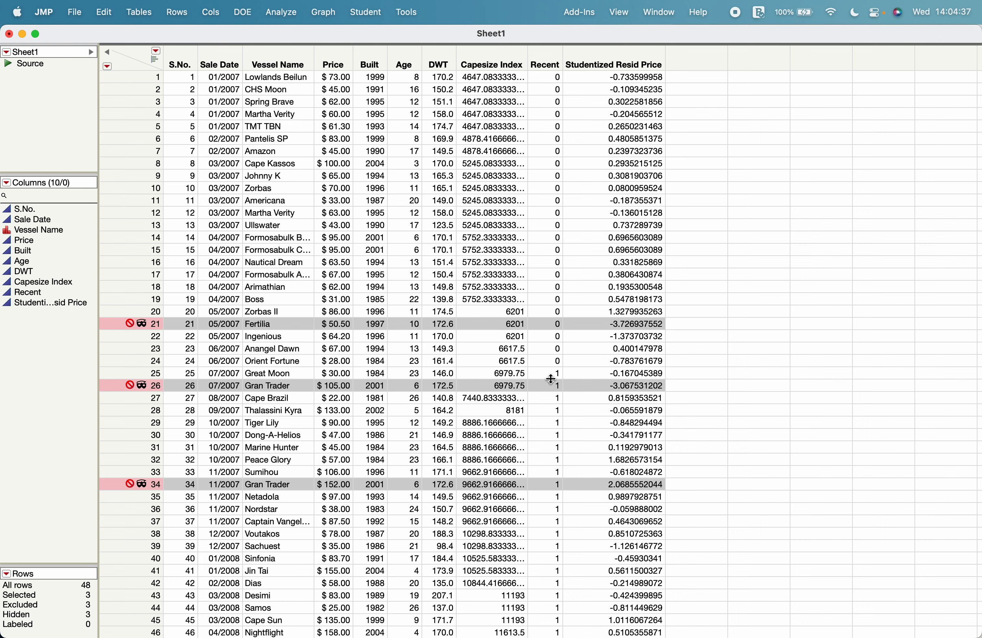
mouse_move(329, 322)
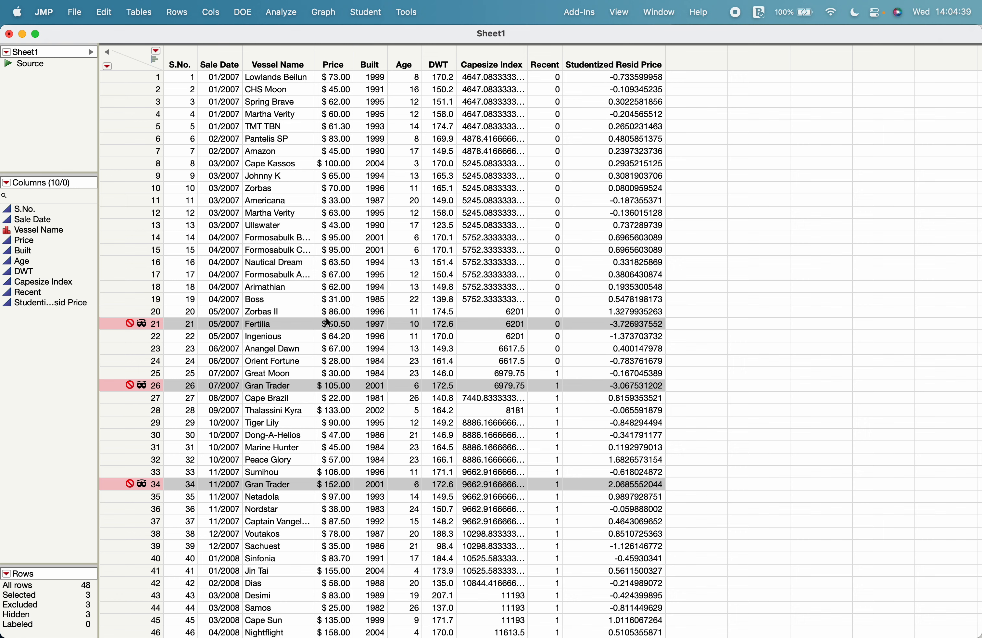